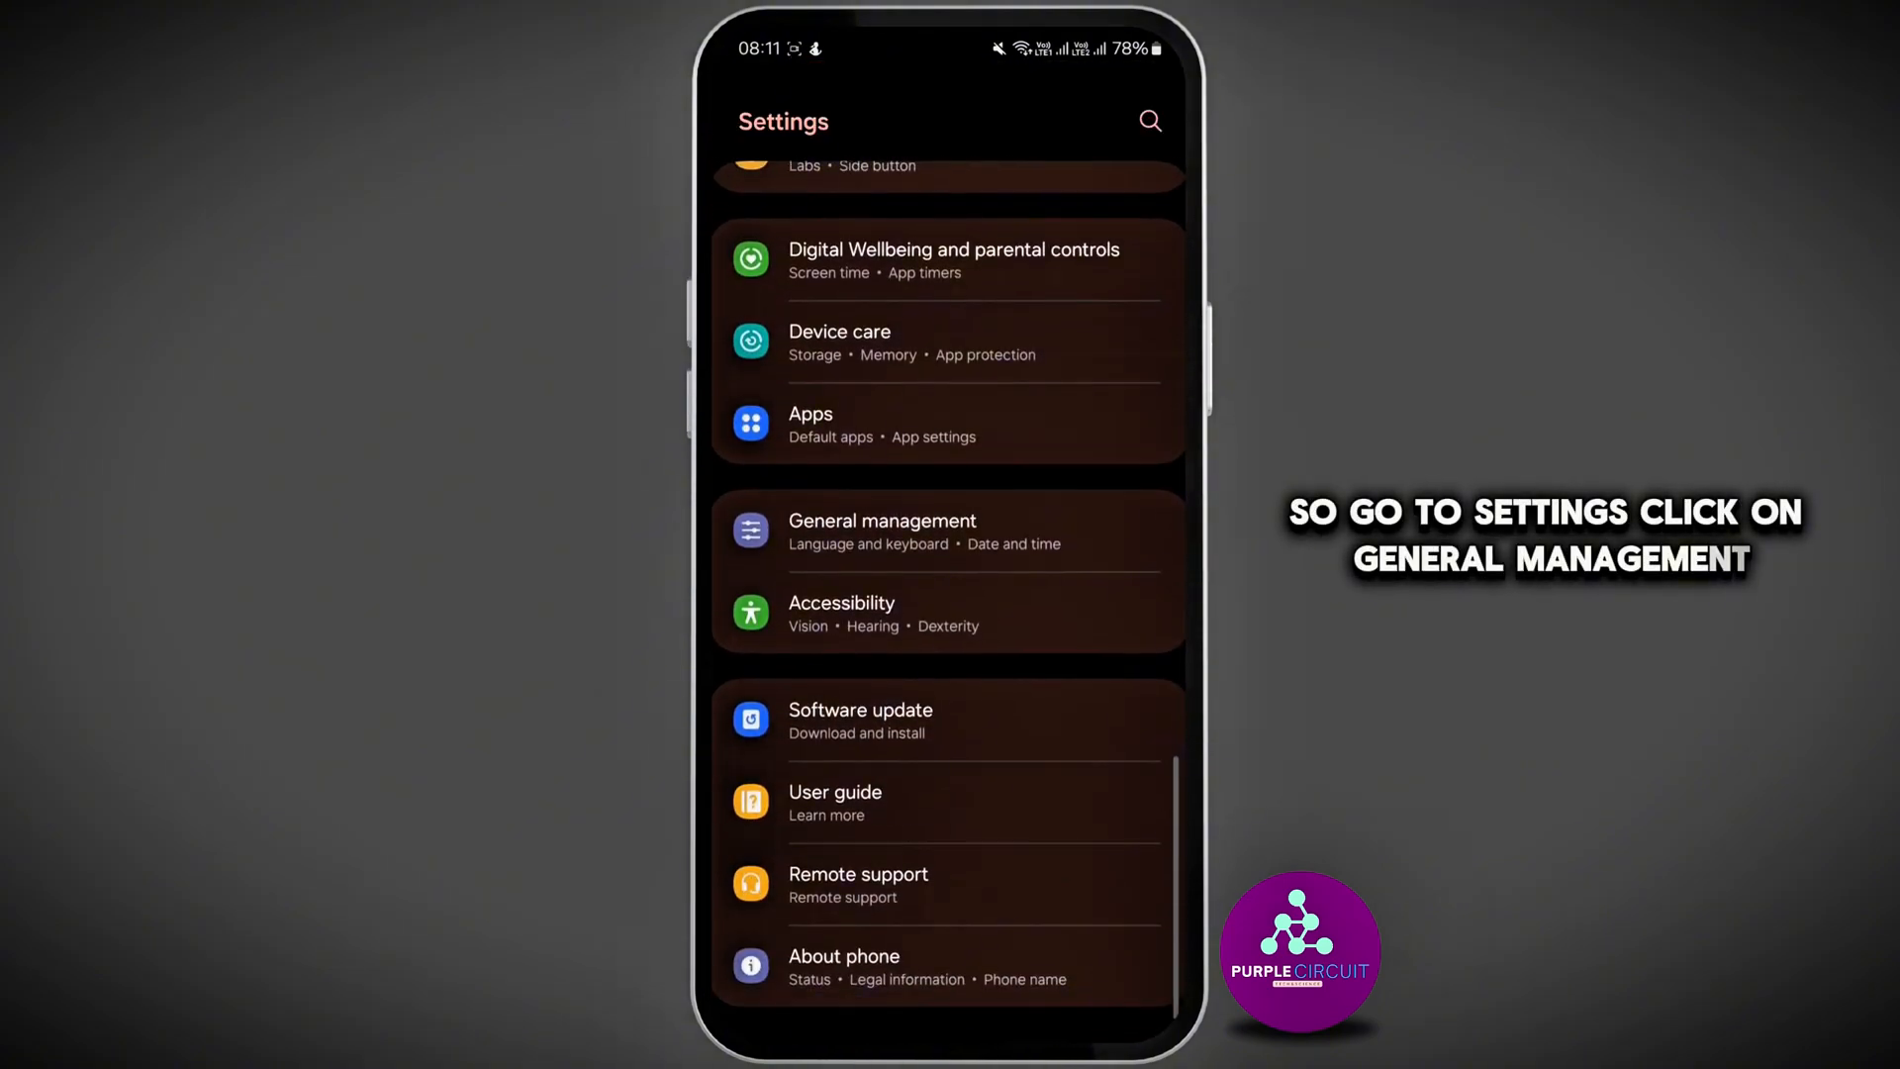
# Go into the General management section of Settings.
pyautogui.click(883, 531)
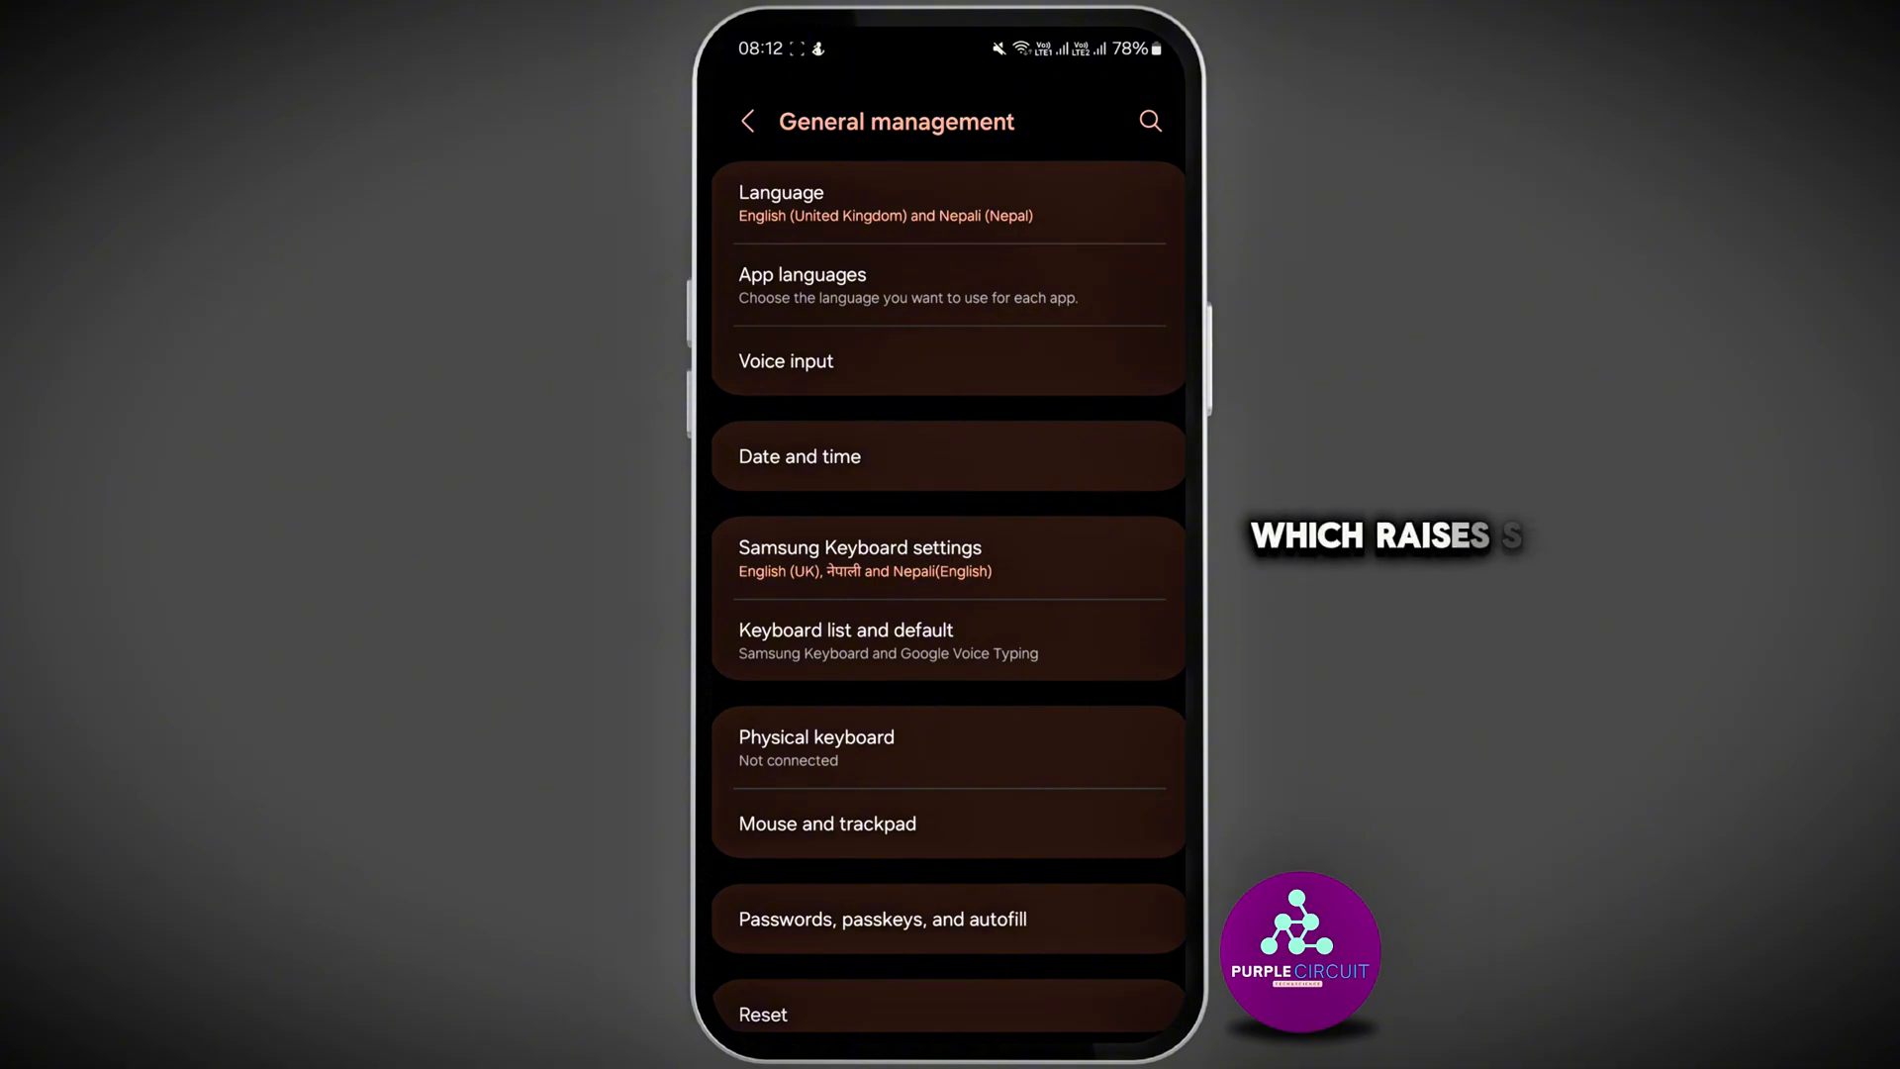
# Browse General management, then return to the main Settings list.
pyautogui.scroll(-3)
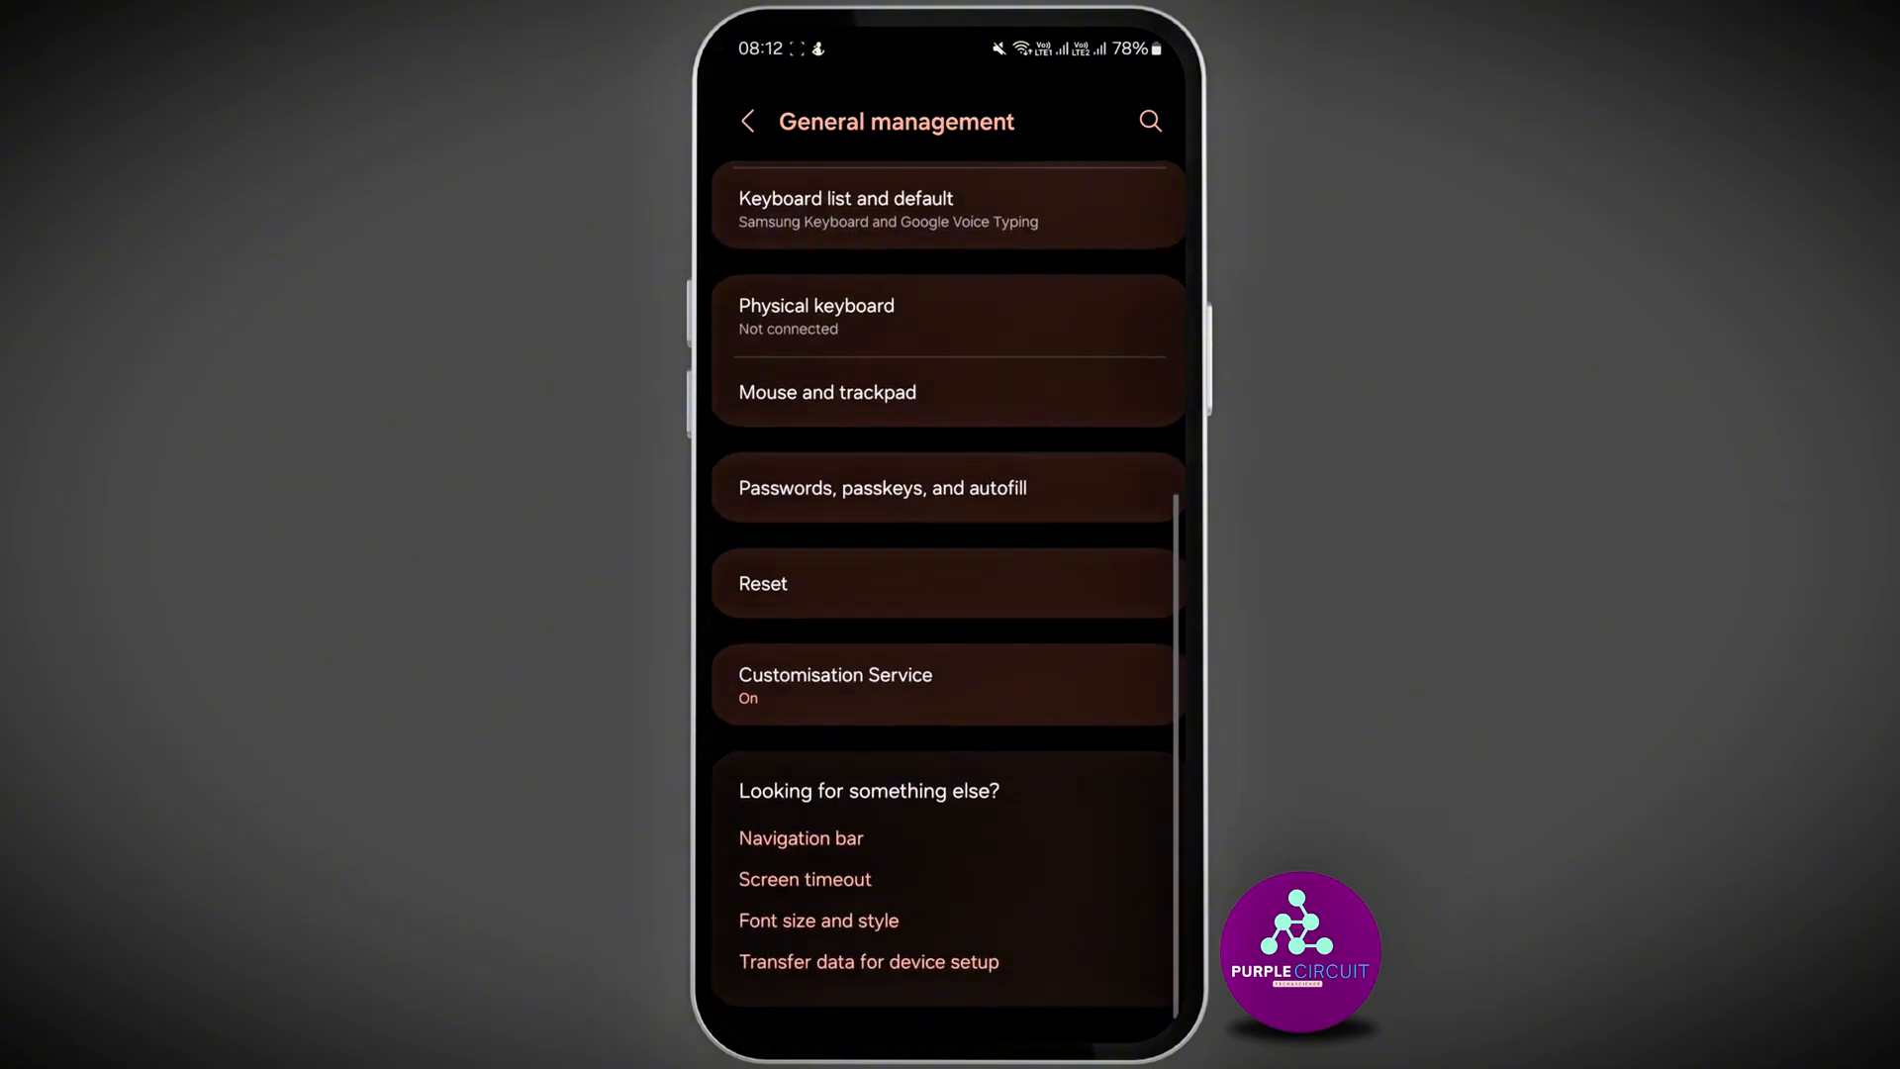
pyautogui.scroll(-3)
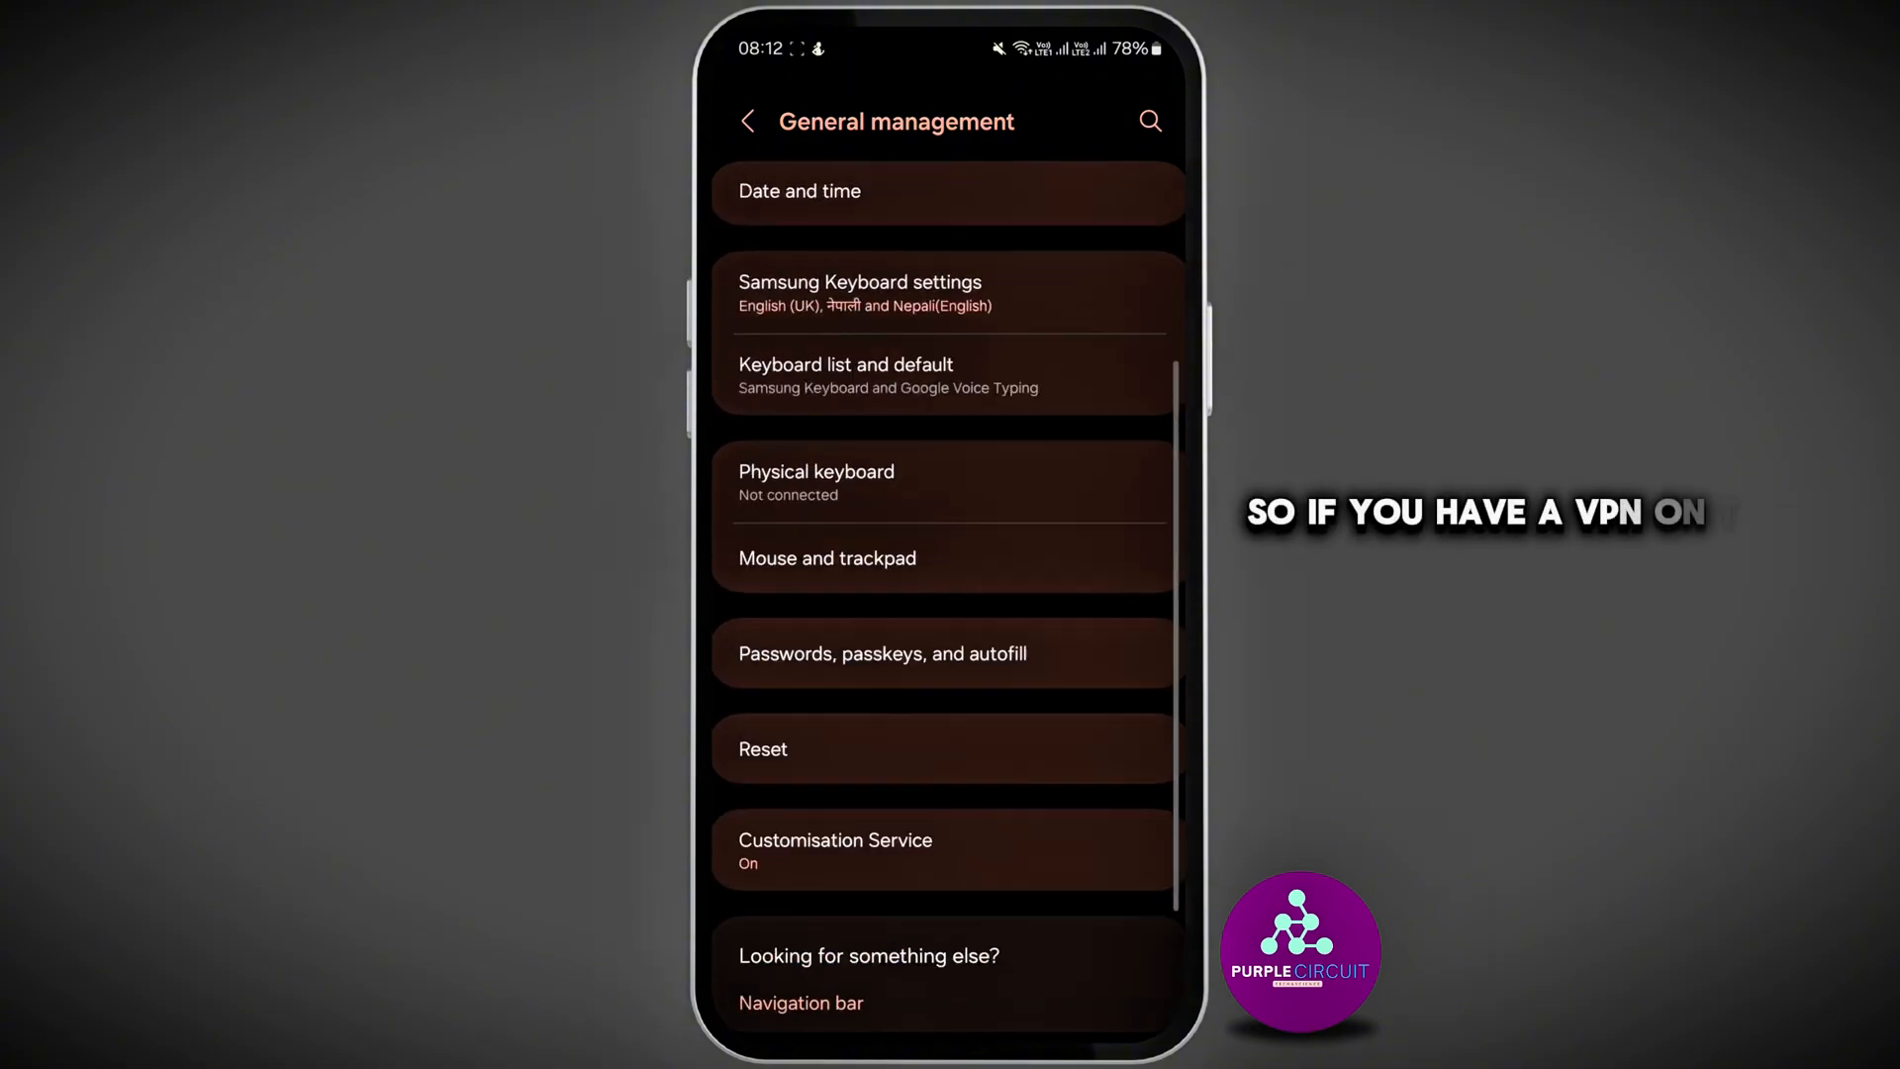
pyautogui.scroll(-3)
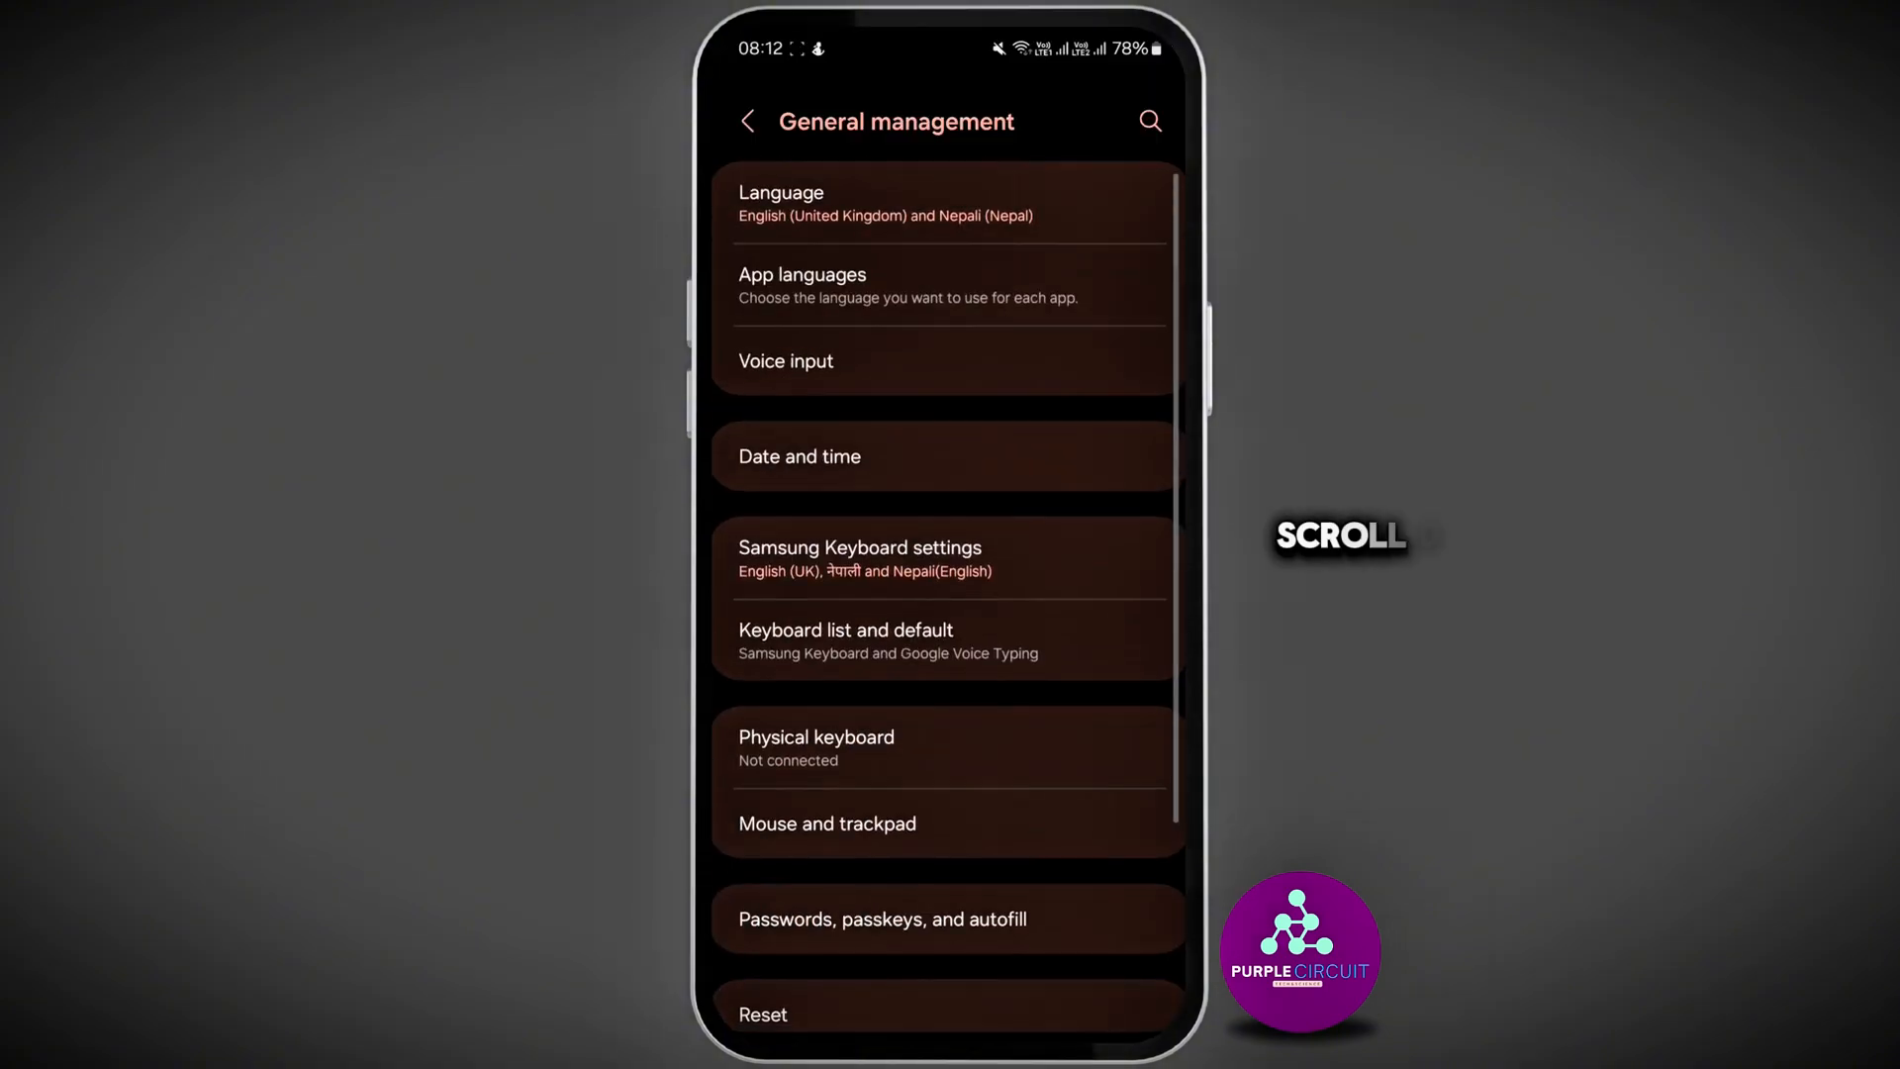
pyautogui.click(748, 121)
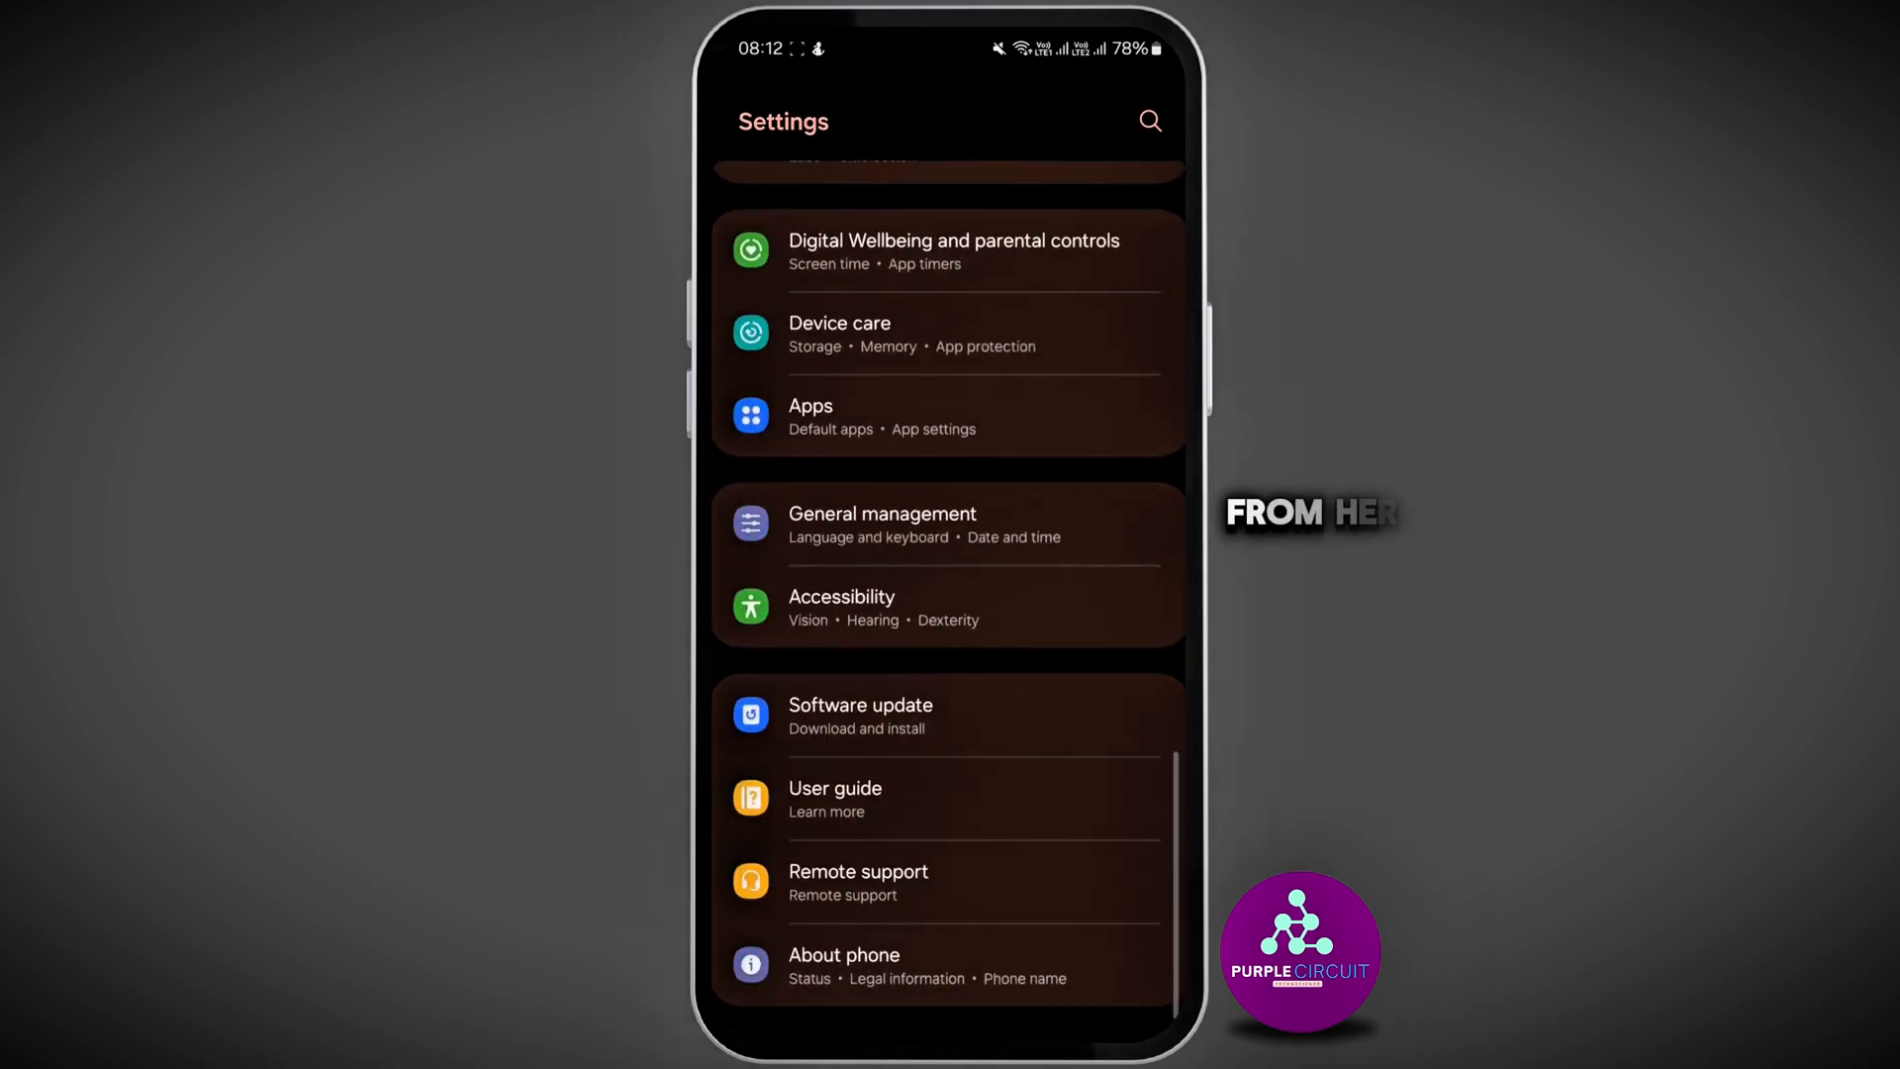
# Search the Apps list for 'snap' and open Snapchat's App info page.
pyautogui.click(809, 403)
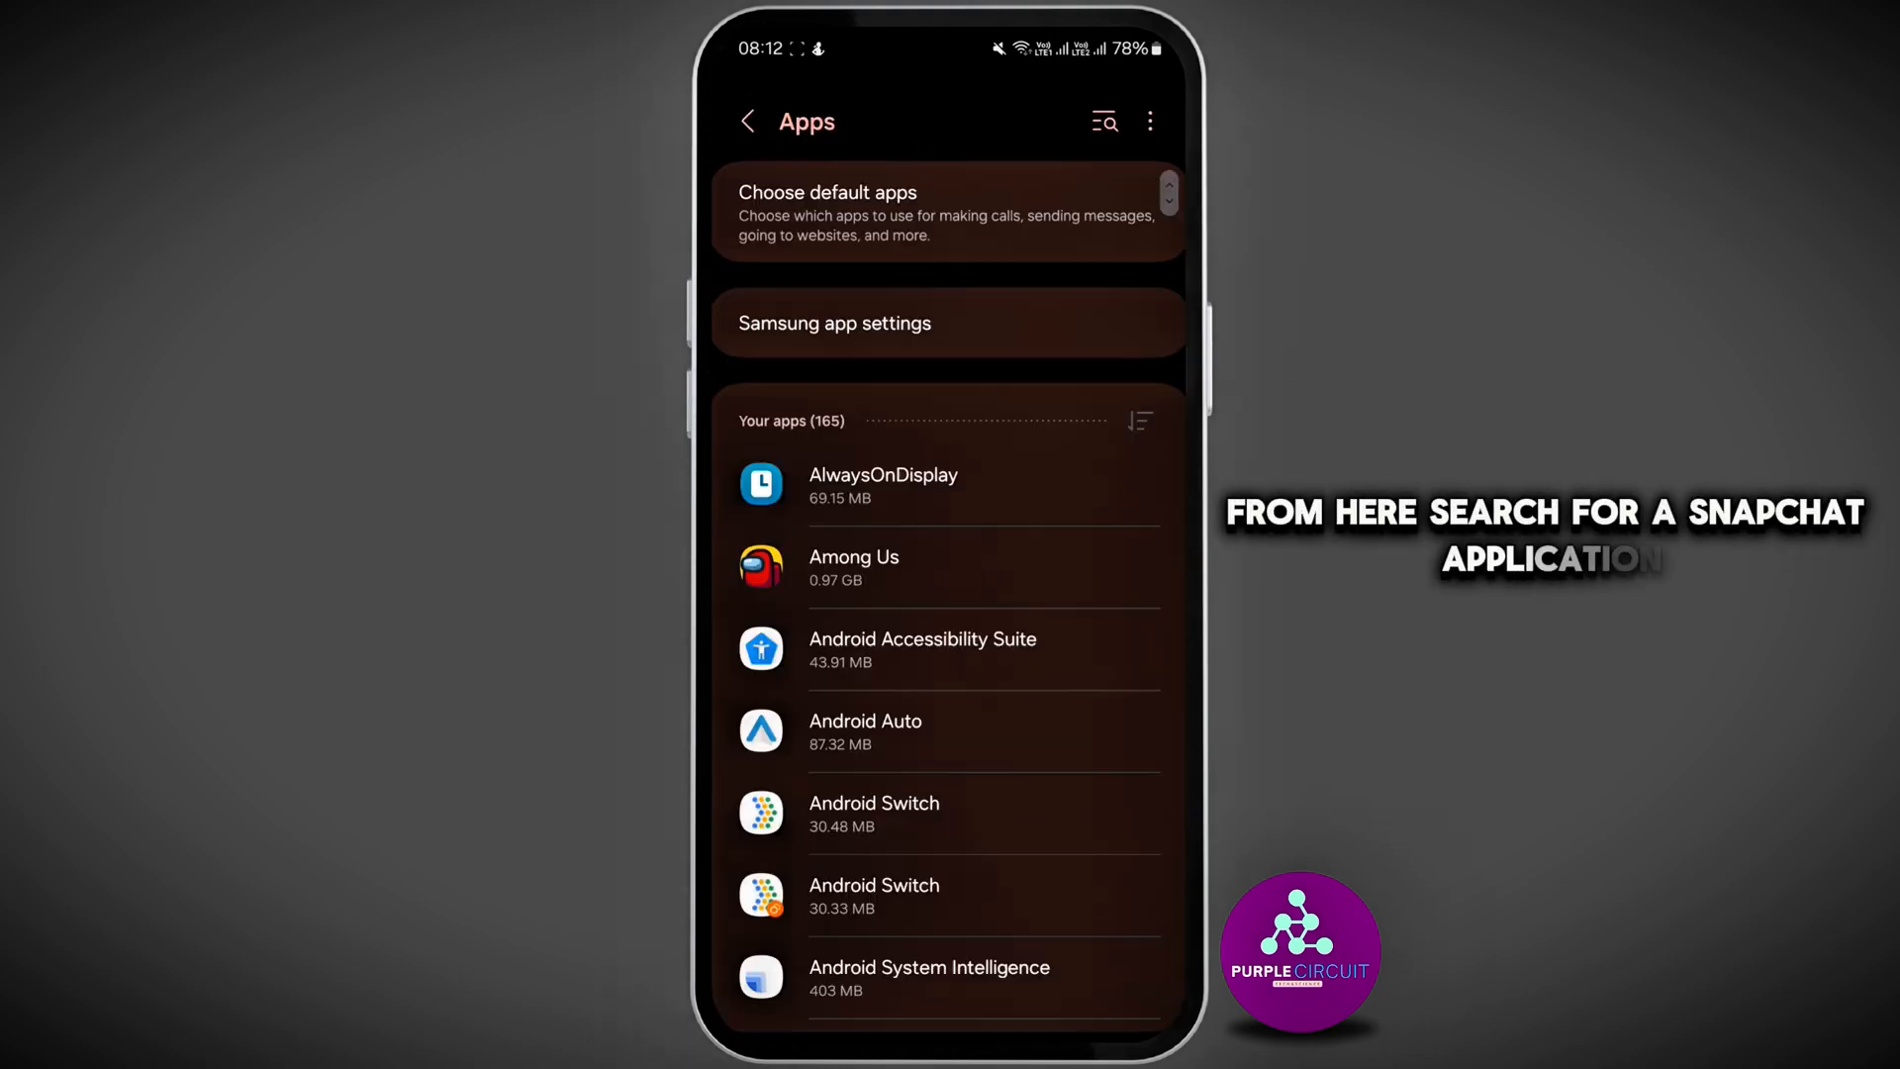
pyautogui.write('snap')
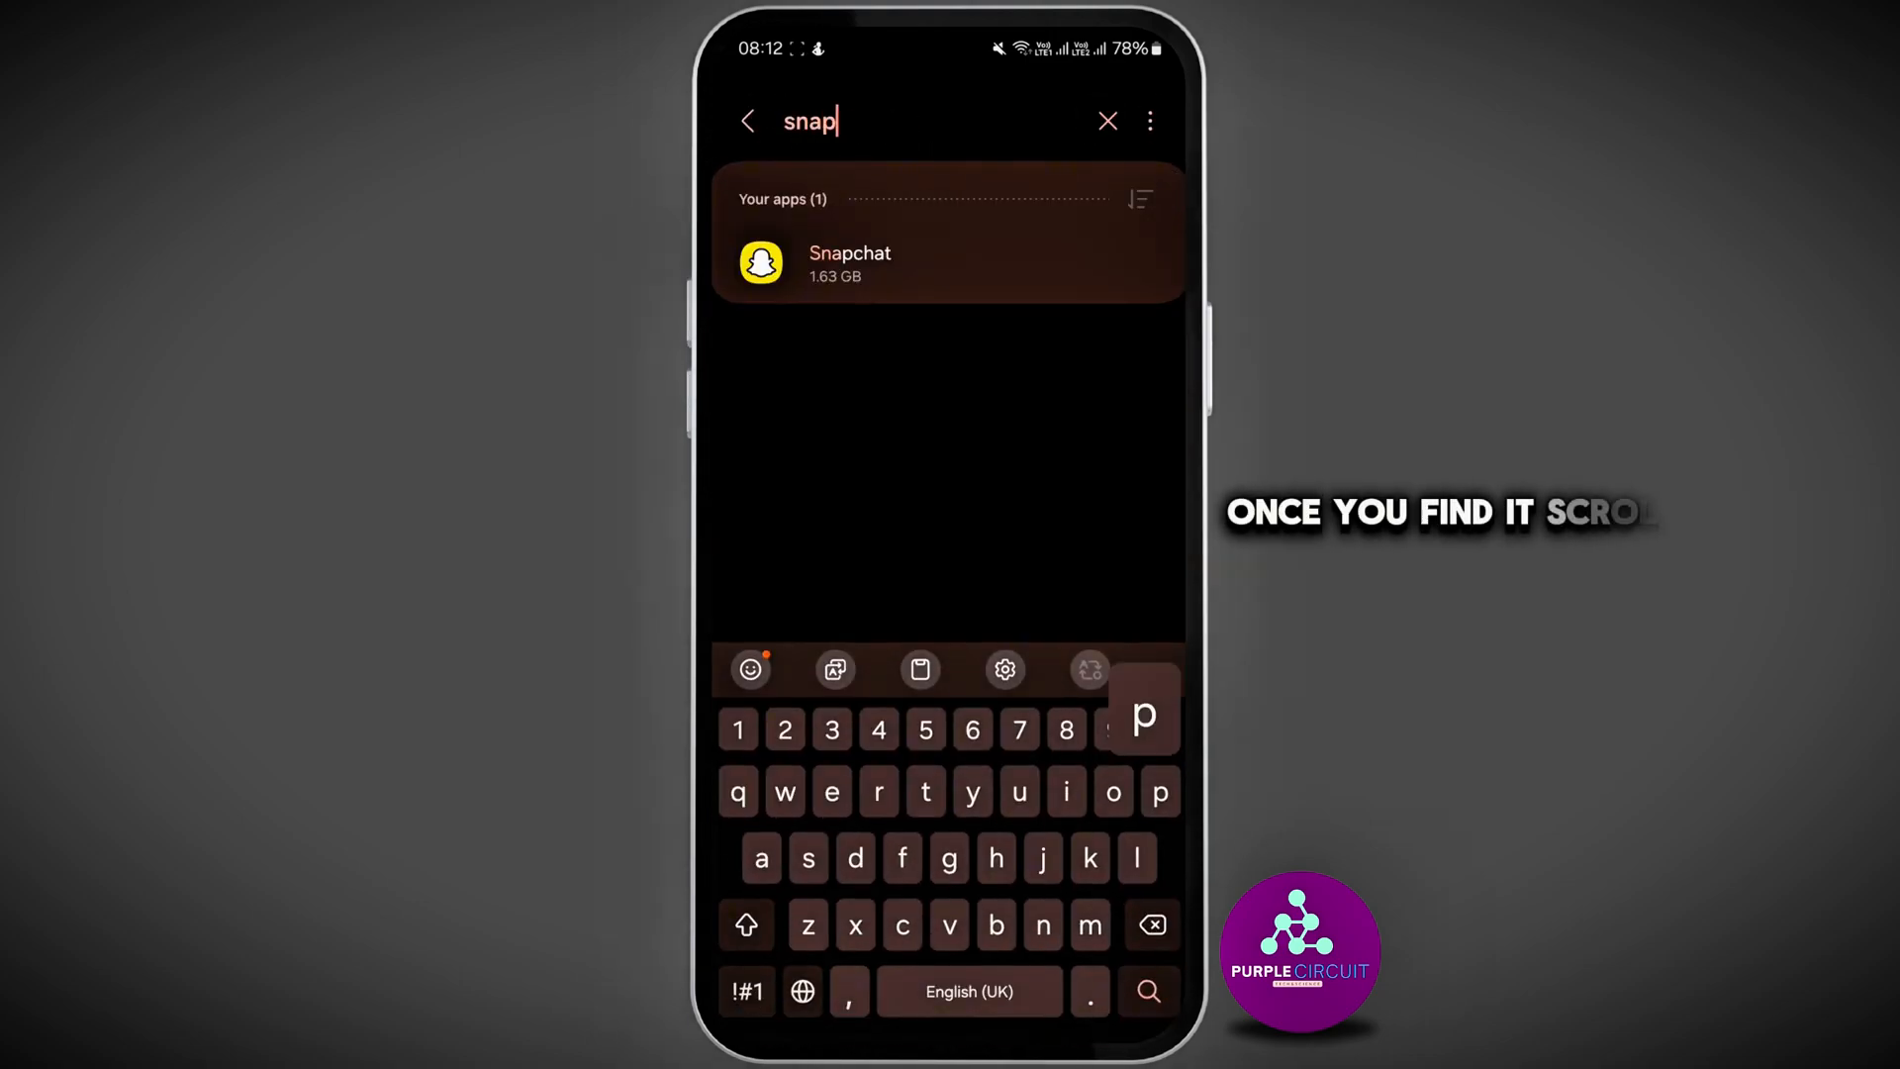
pyautogui.click(849, 263)
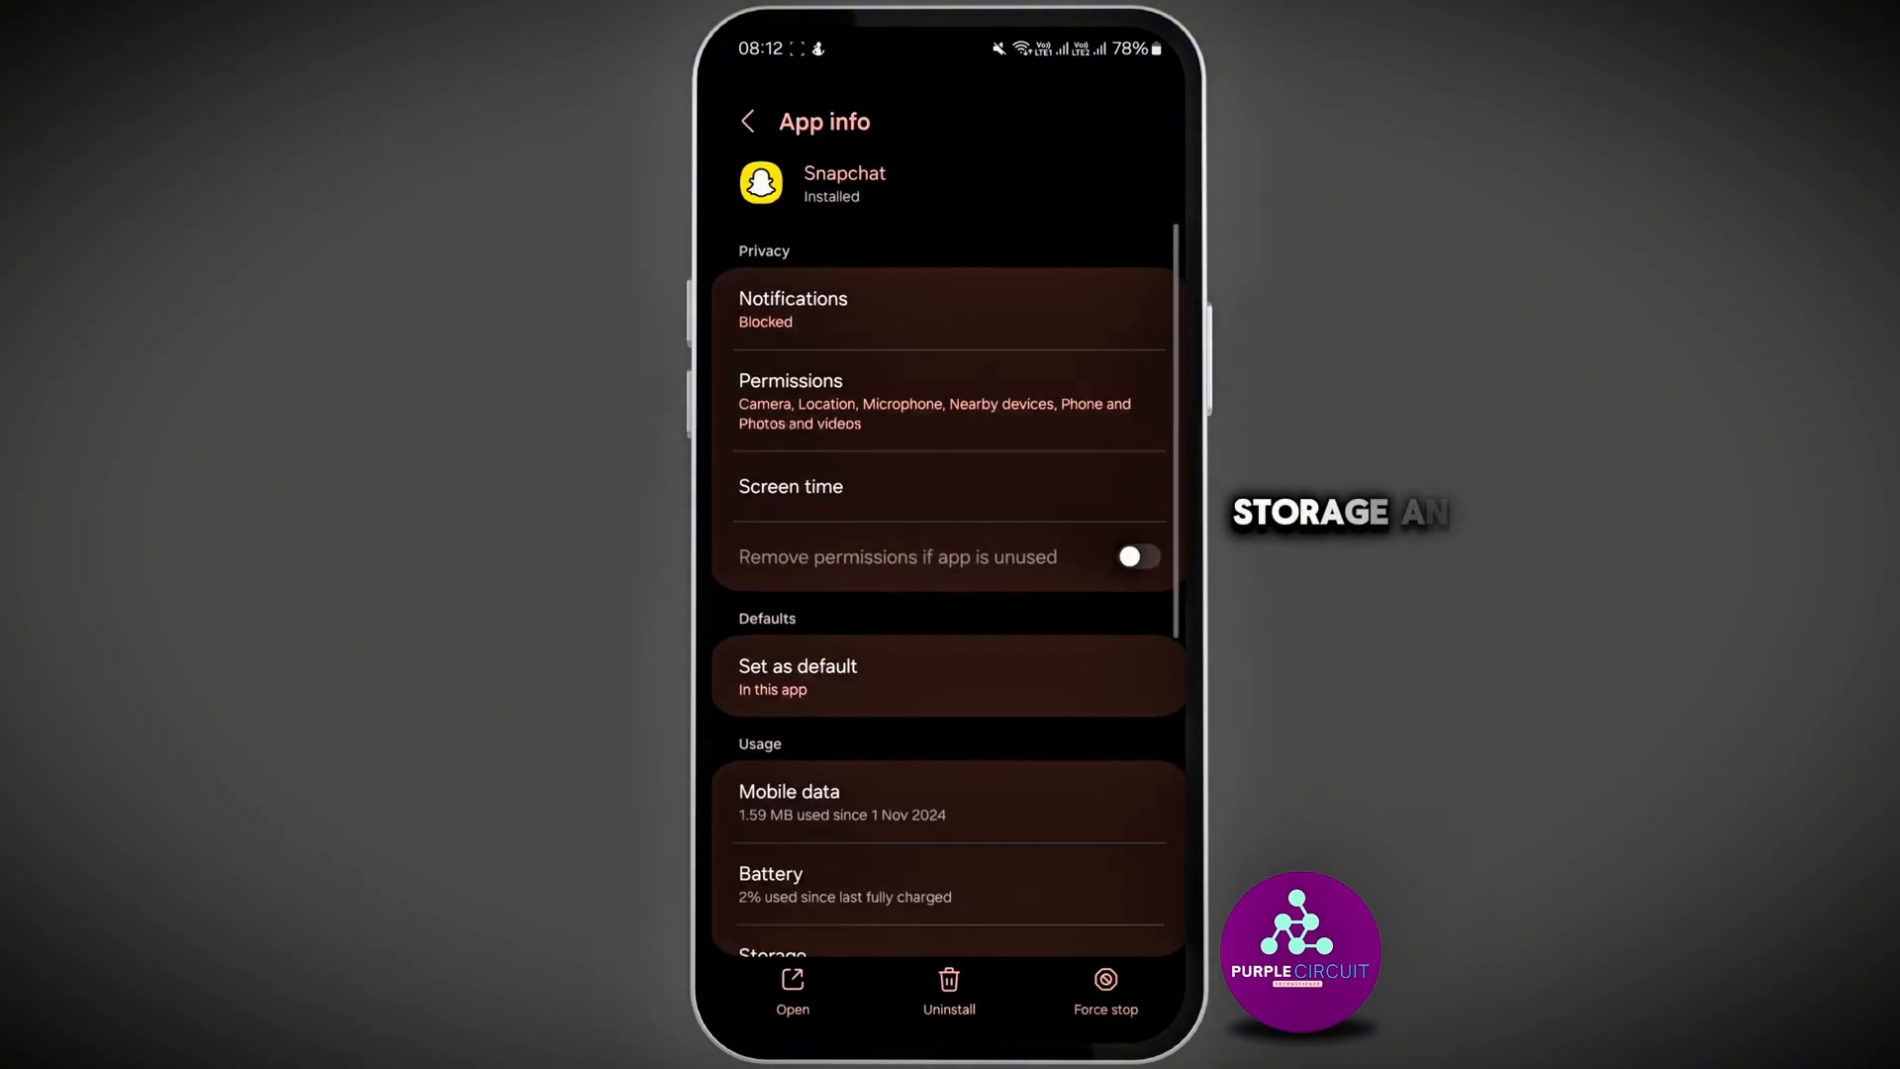
# Clear Snapchat's cache from its Storage page, dropping it from 352 KB to 0 B.
pyautogui.click(772, 954)
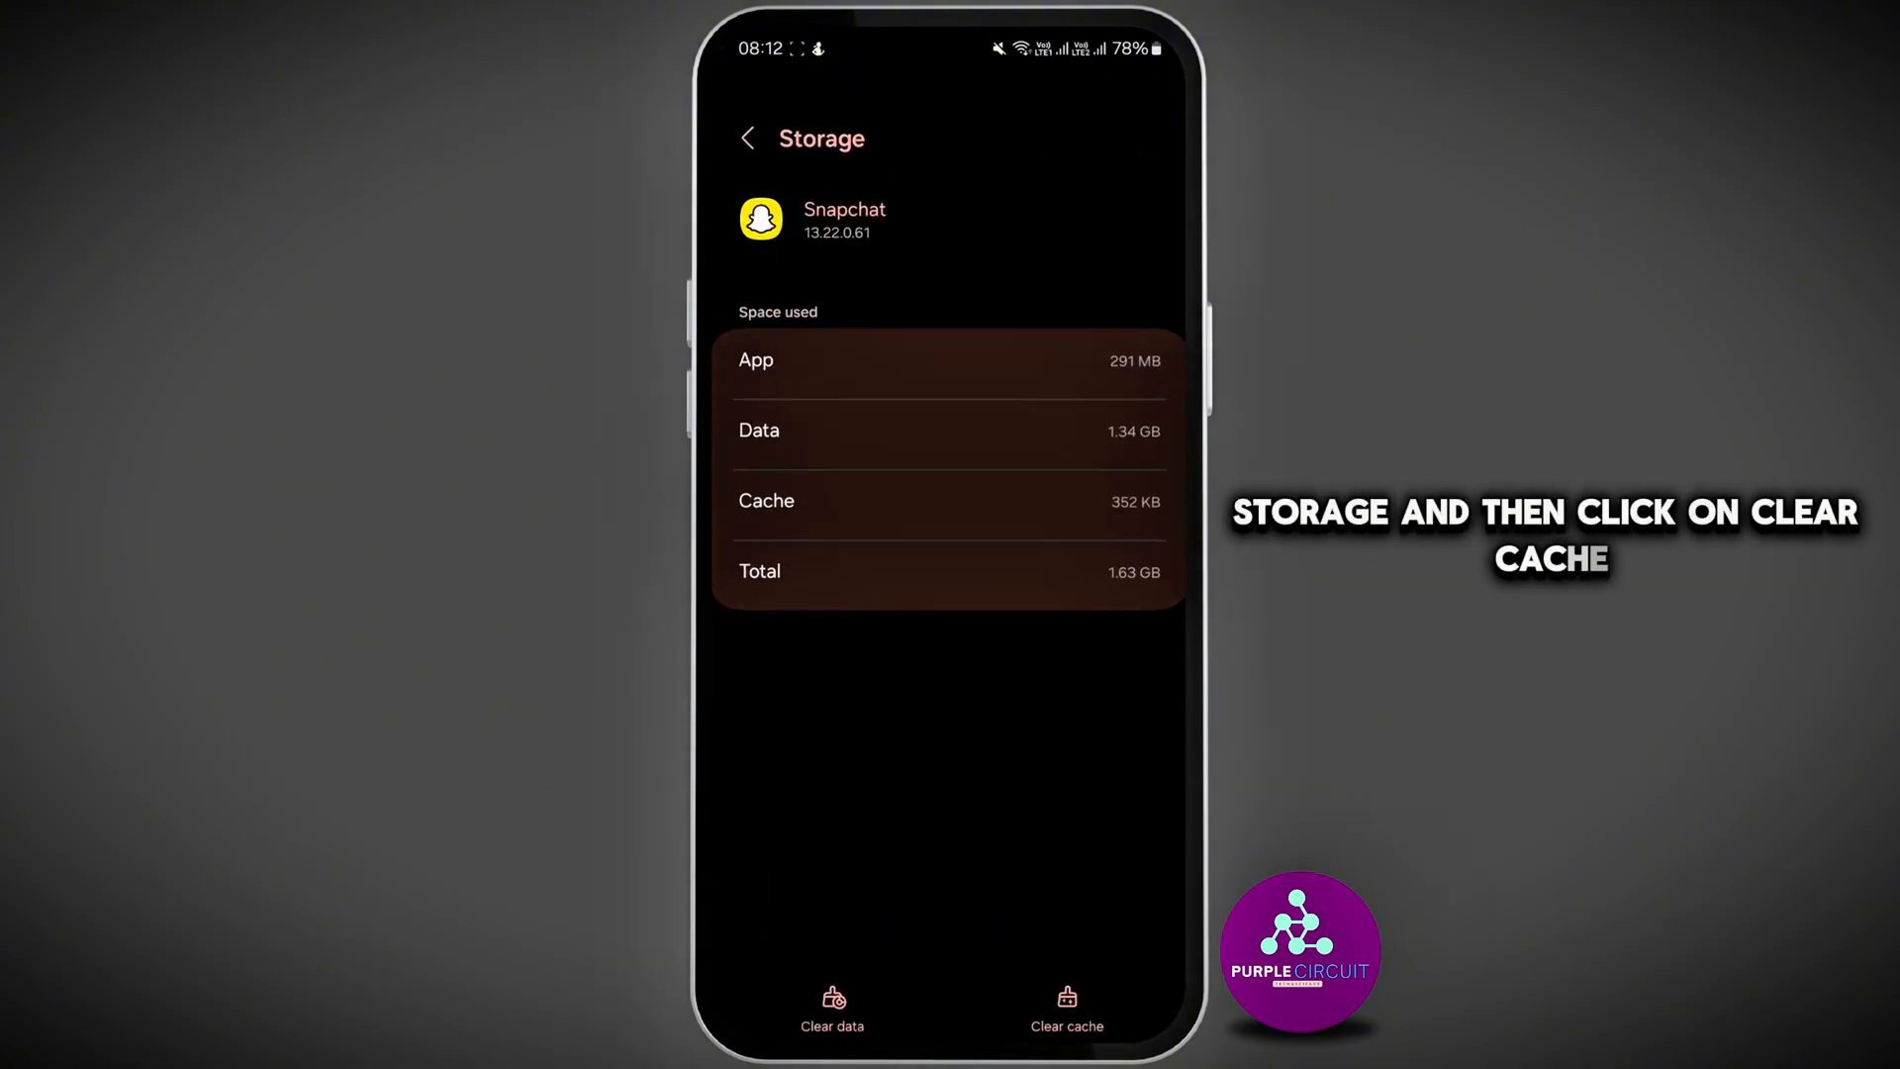
pyautogui.click(1065, 997)
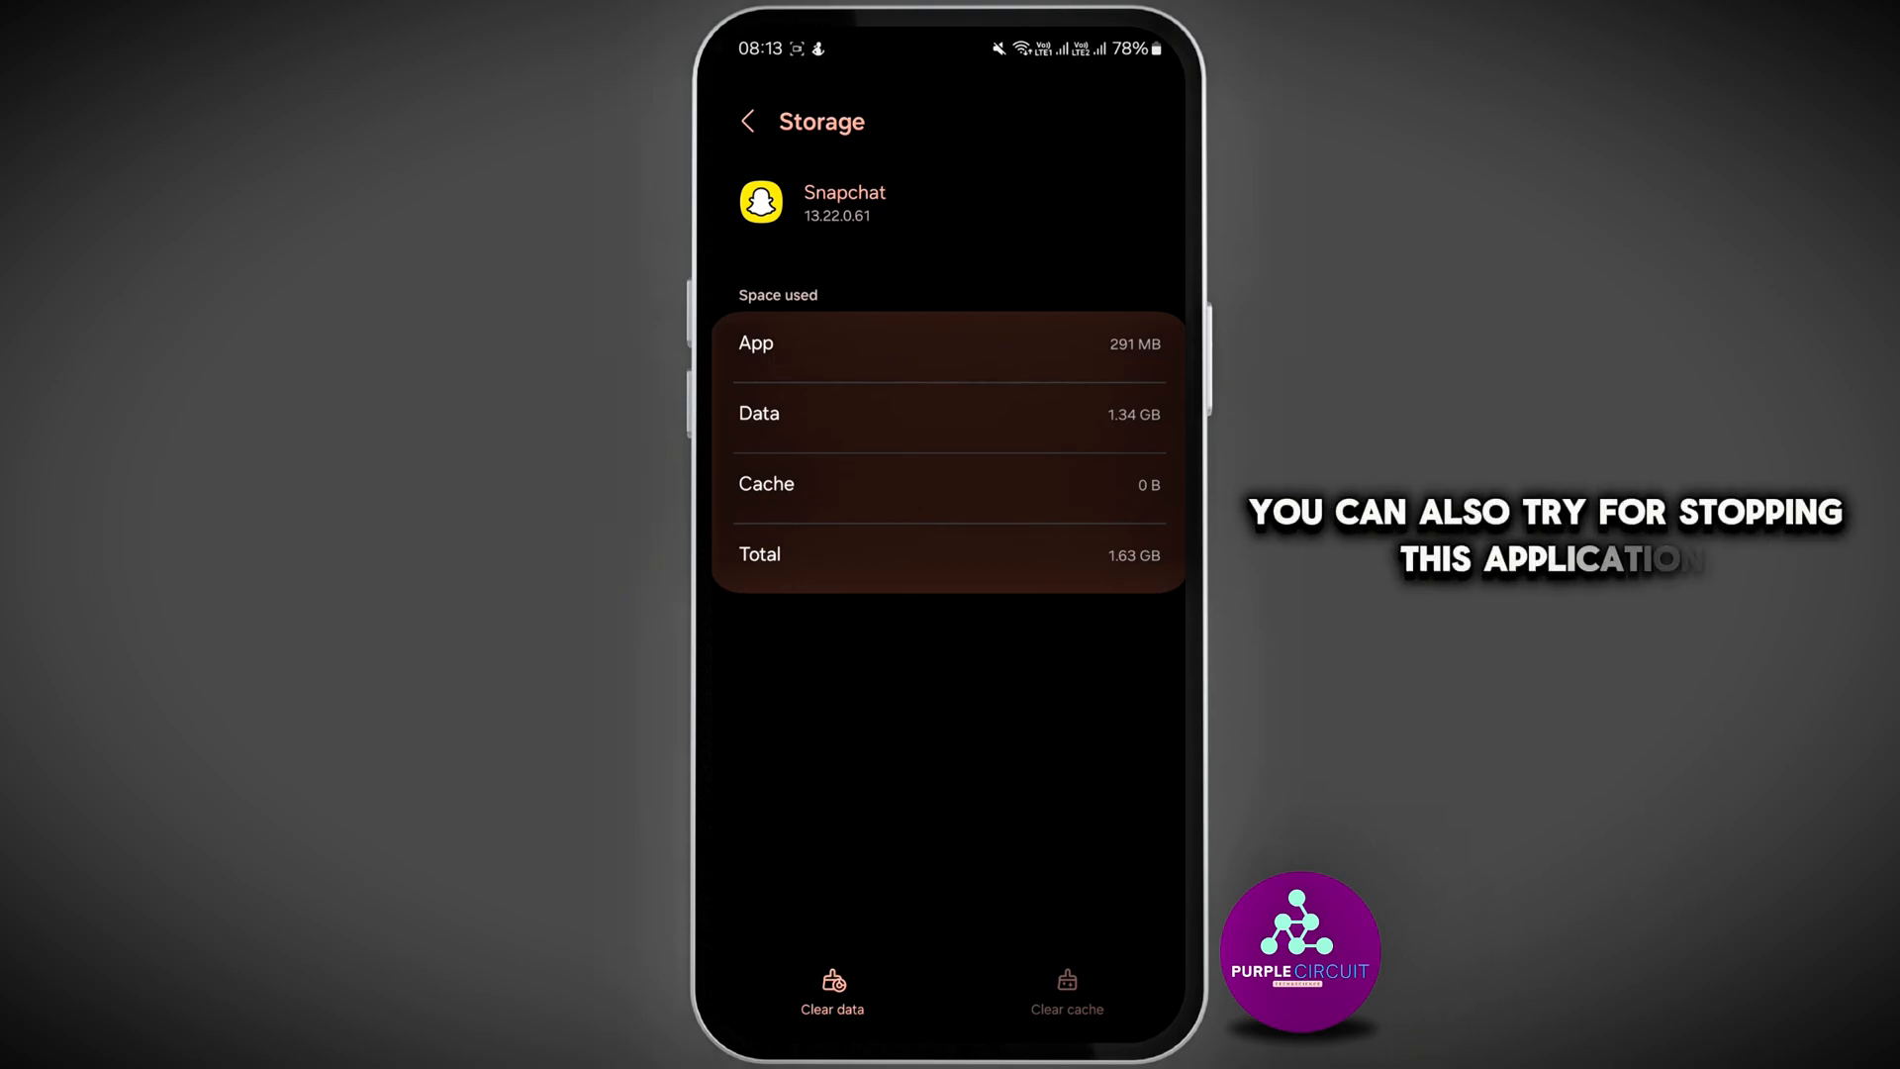
# Go back to Snapchat's App info page and scroll to its top.
pyautogui.click(748, 121)
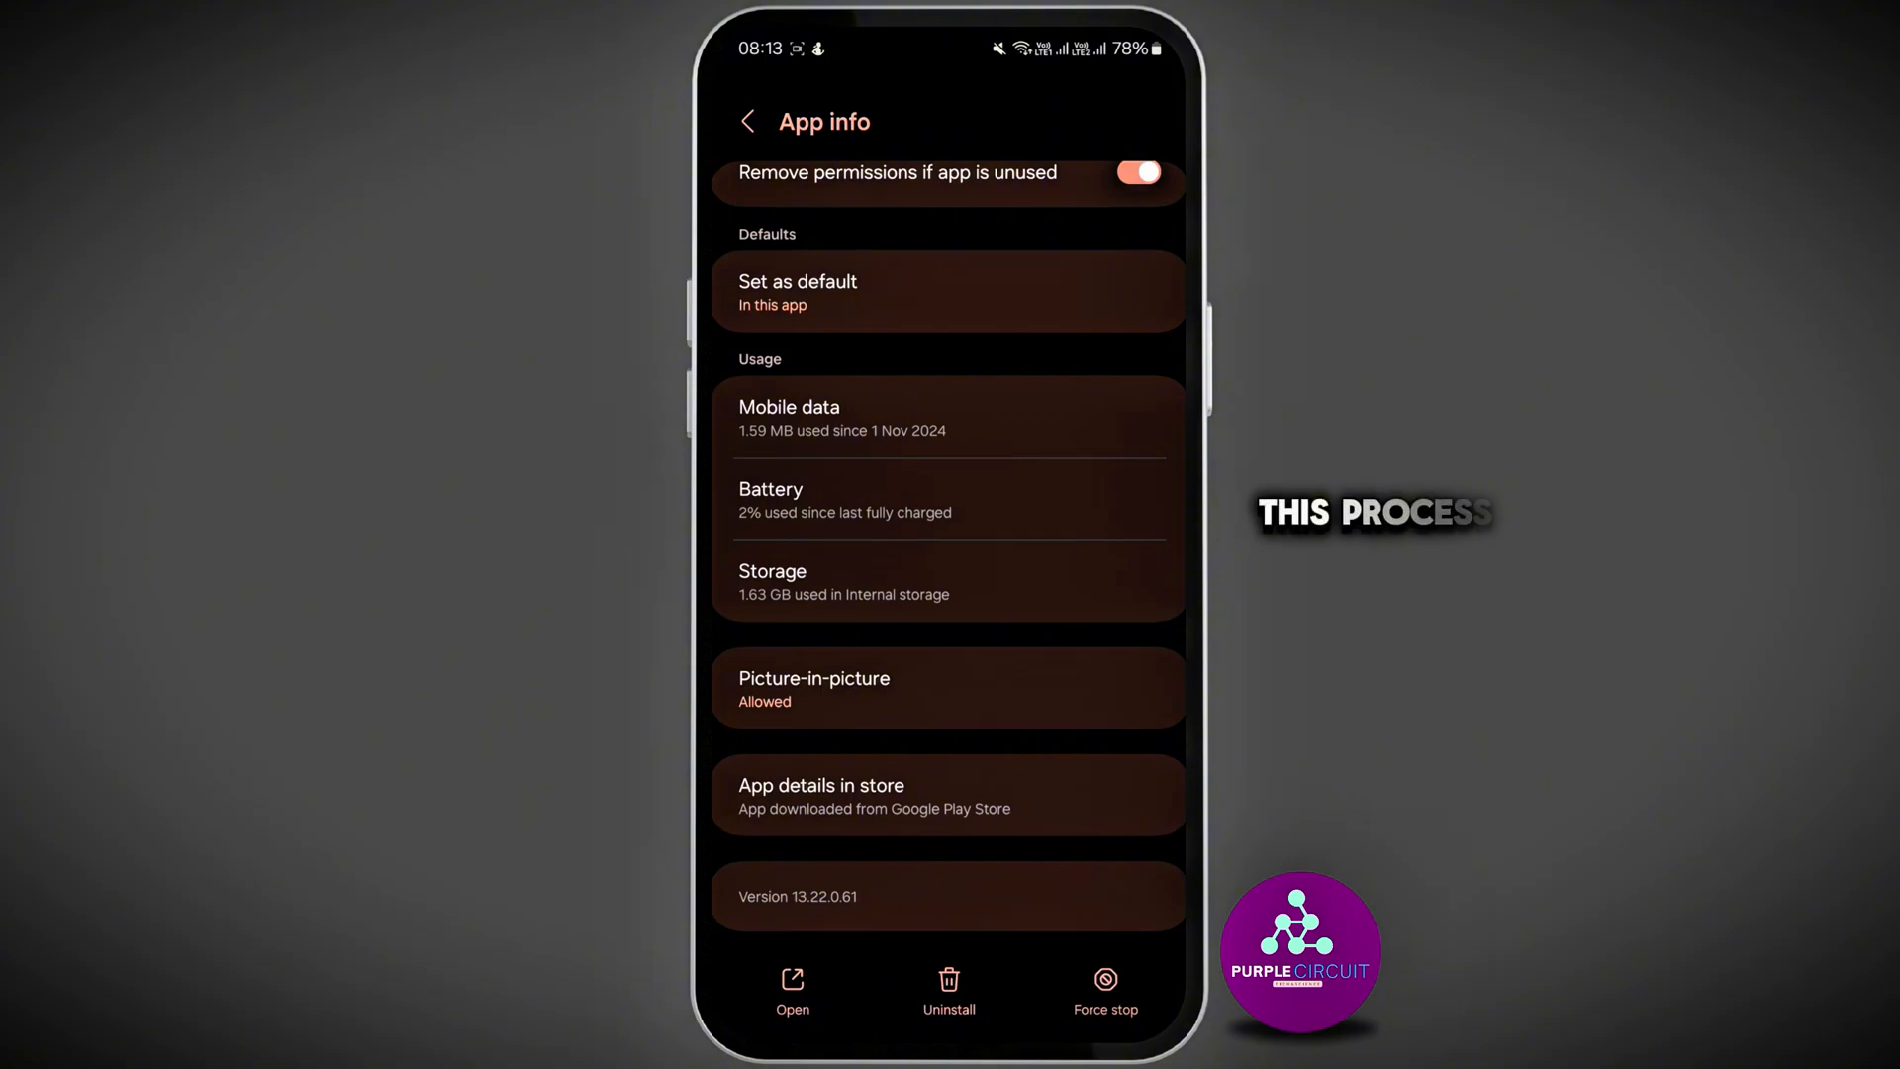
pyautogui.scroll(3)
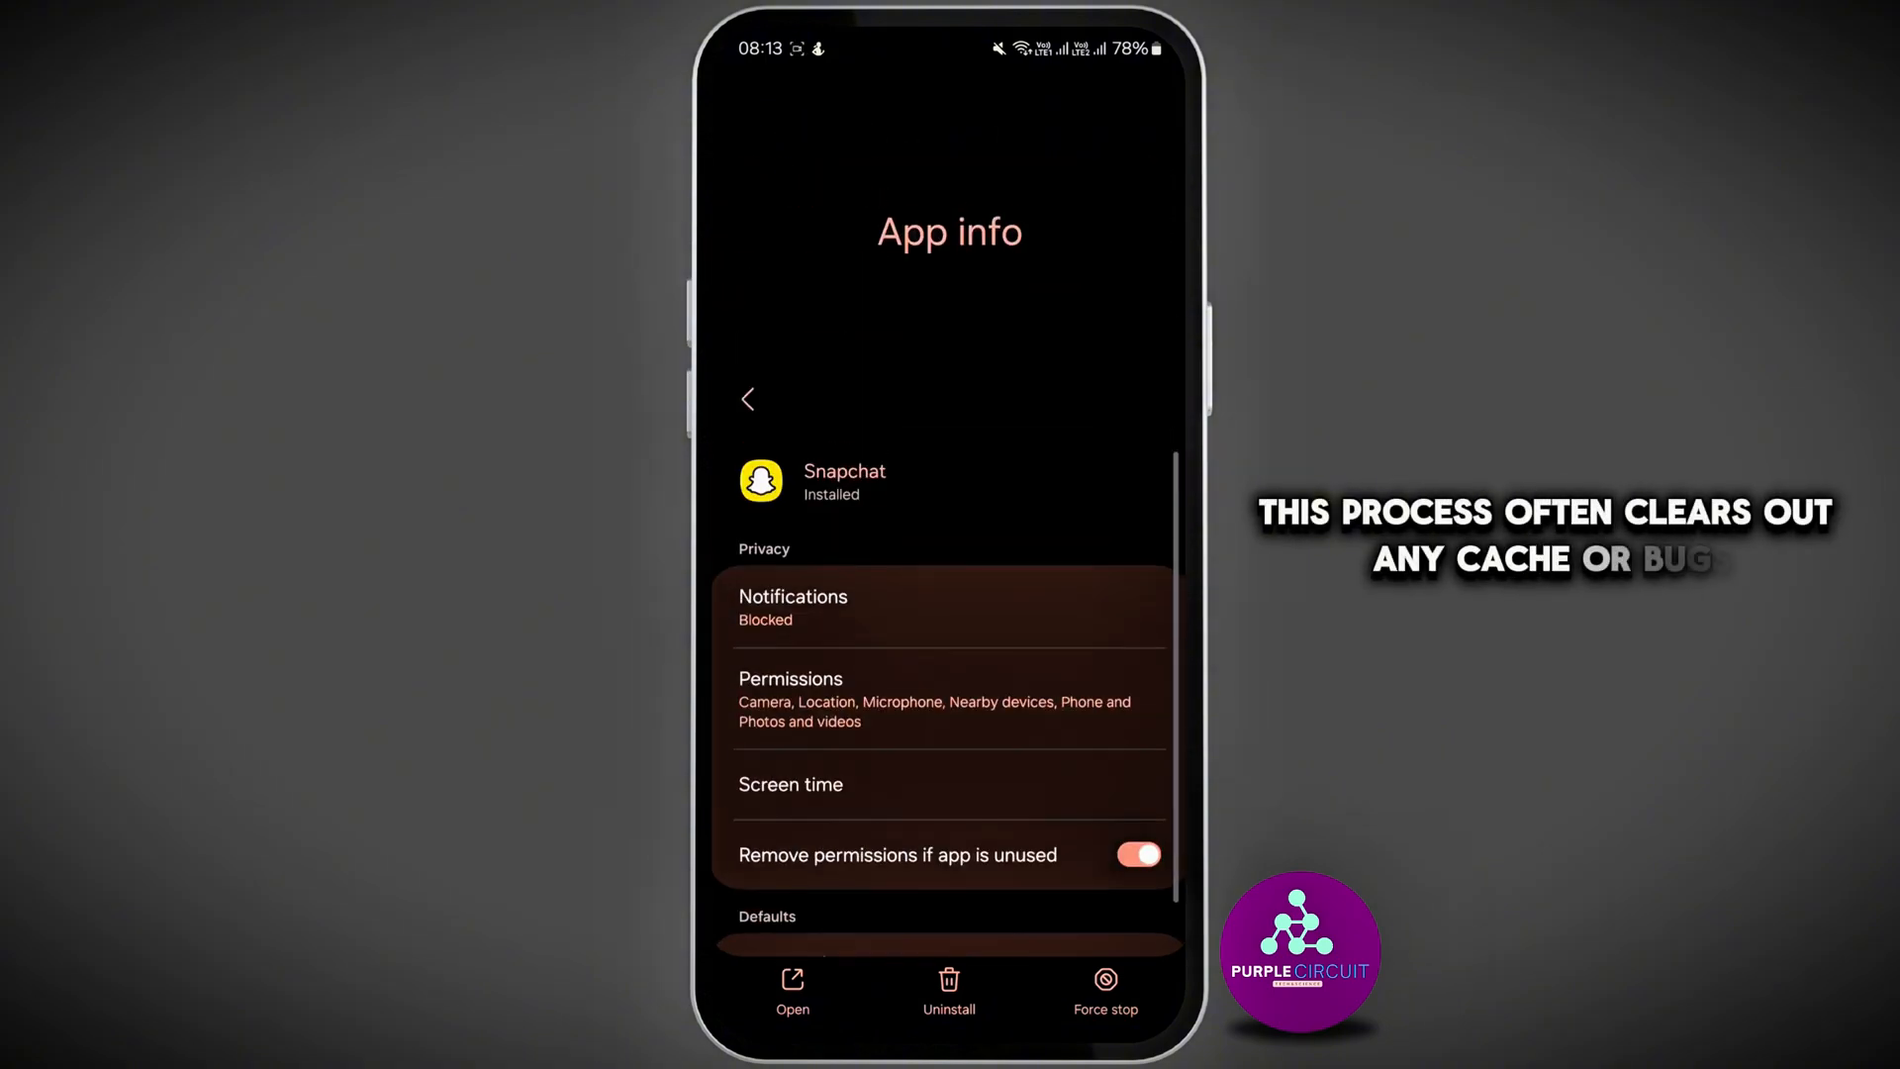